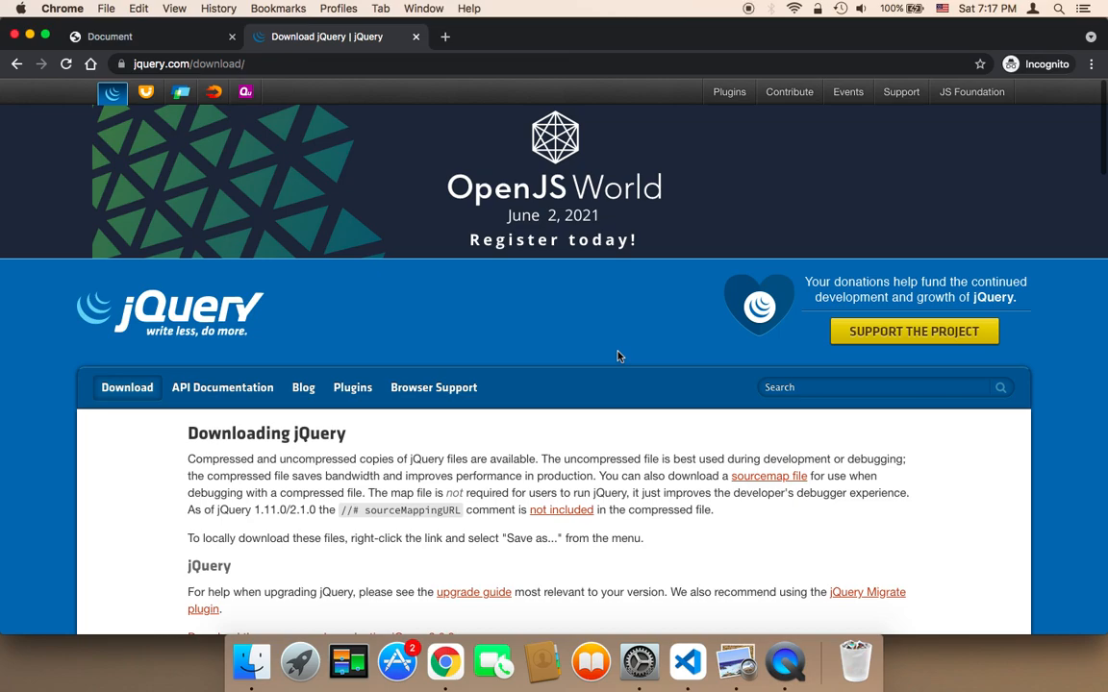
pyautogui.moveTo(591, 357)
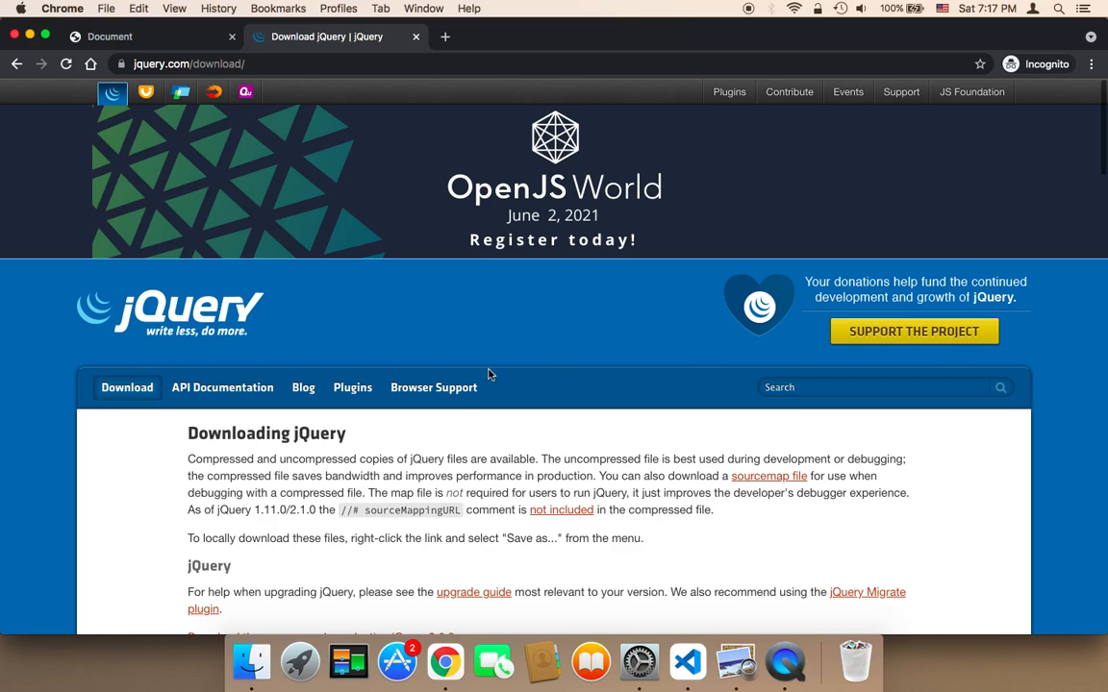
# Browse to the jQuery CDN site at code.jquery.com.
pyautogui.scroll(-3)
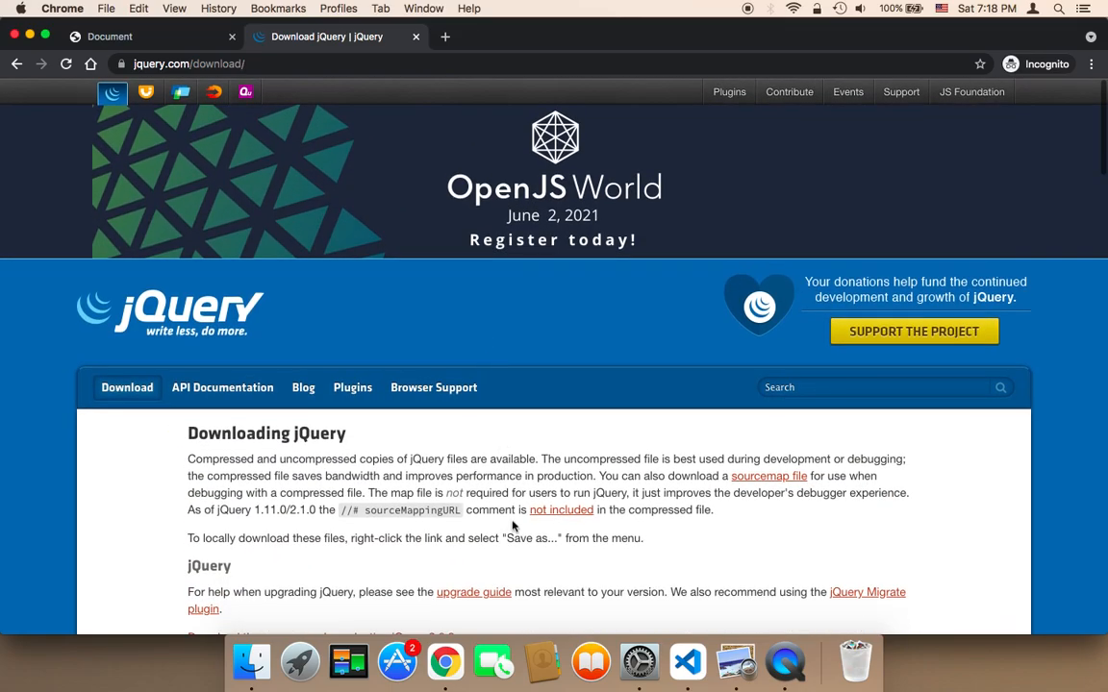
pyautogui.scroll(-3)
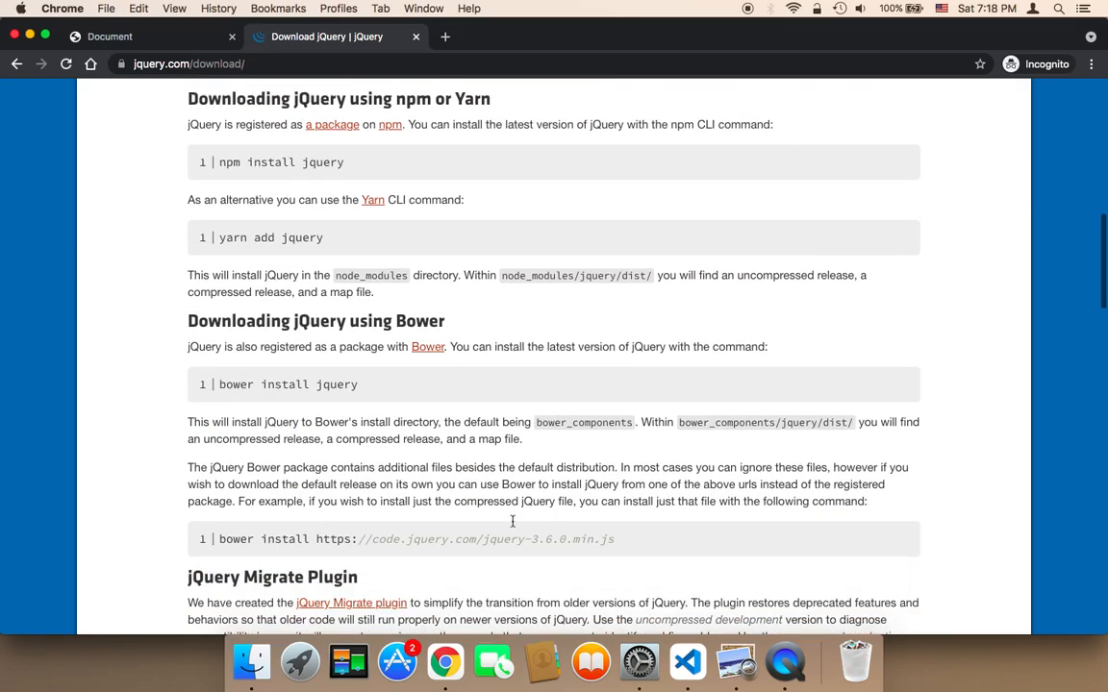
pyautogui.scroll(3)
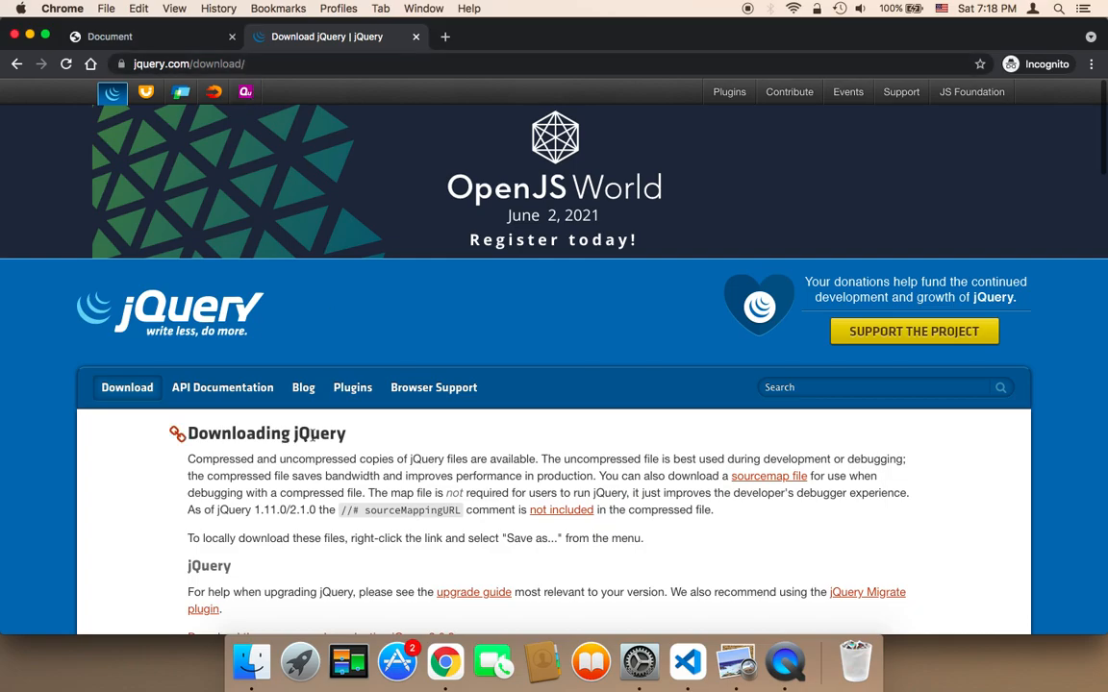
pyautogui.scroll(-3)
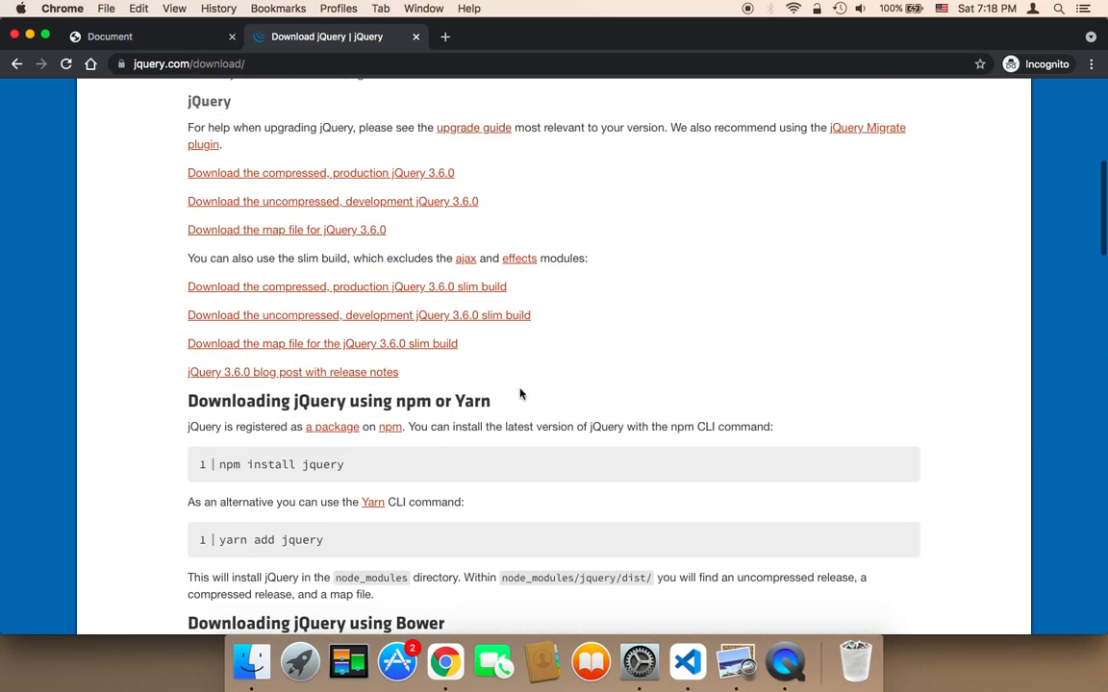
pyautogui.scroll(-3)
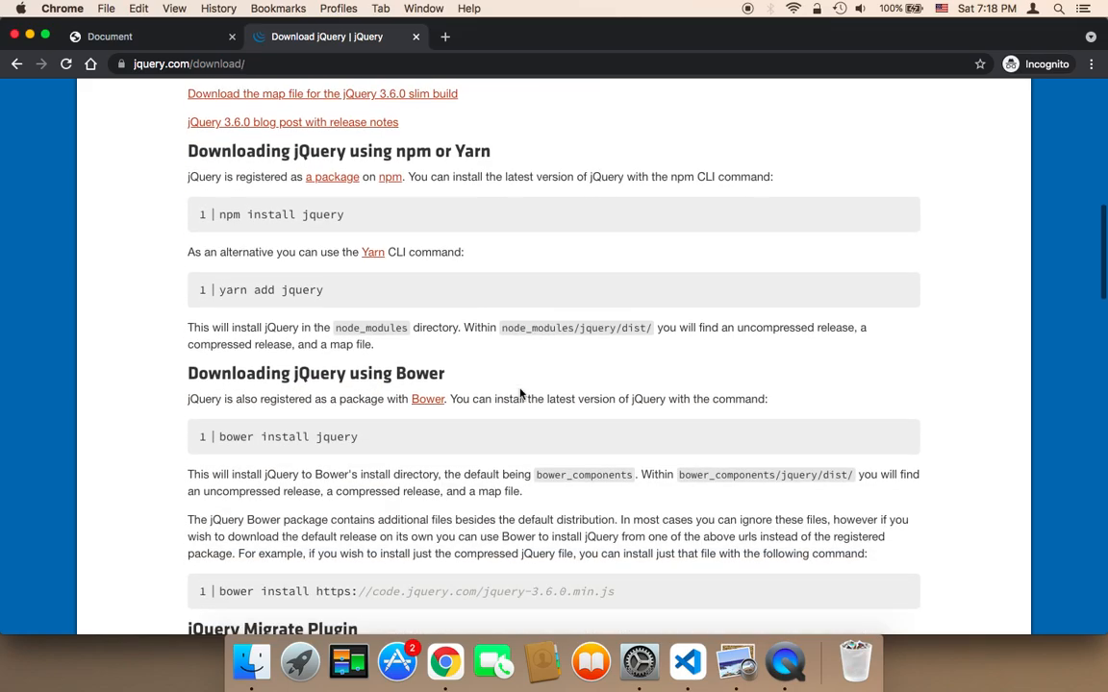
pyautogui.scroll(-3)
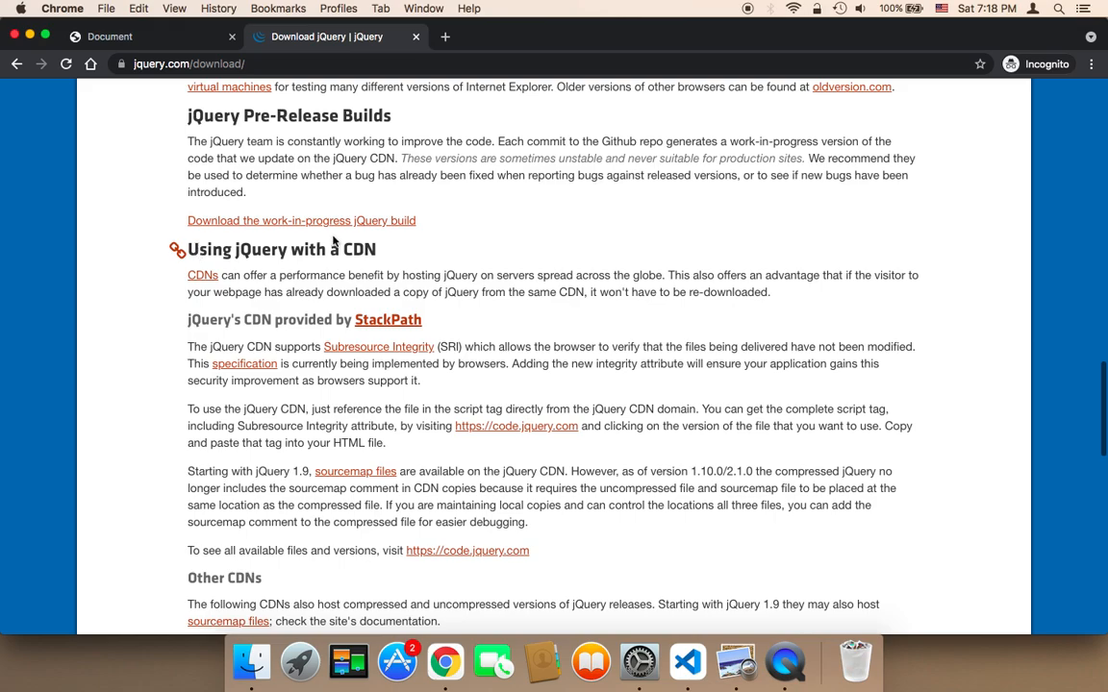
pyautogui.scroll(-3)
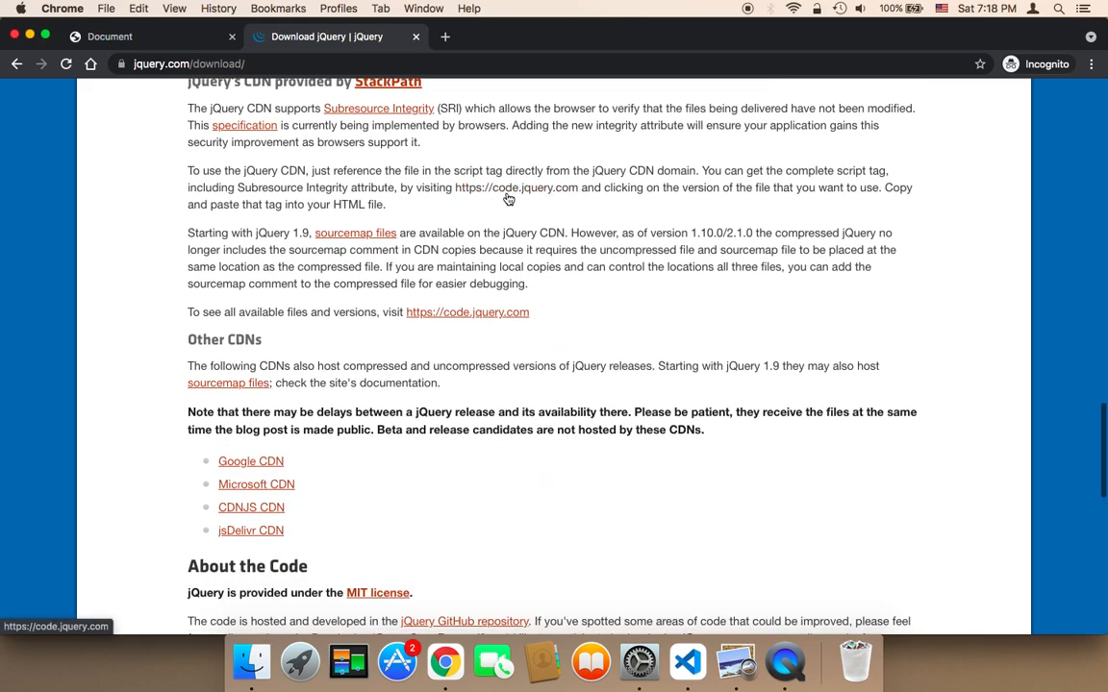
pyautogui.moveTo(550, 196)
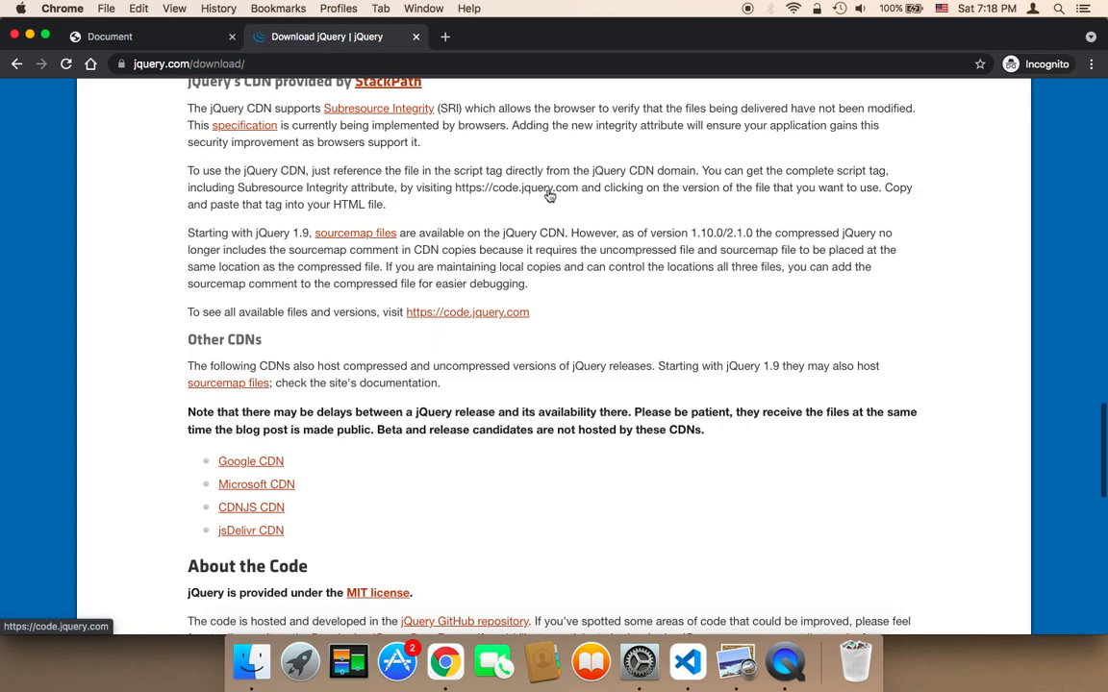
pyautogui.click(548, 187)
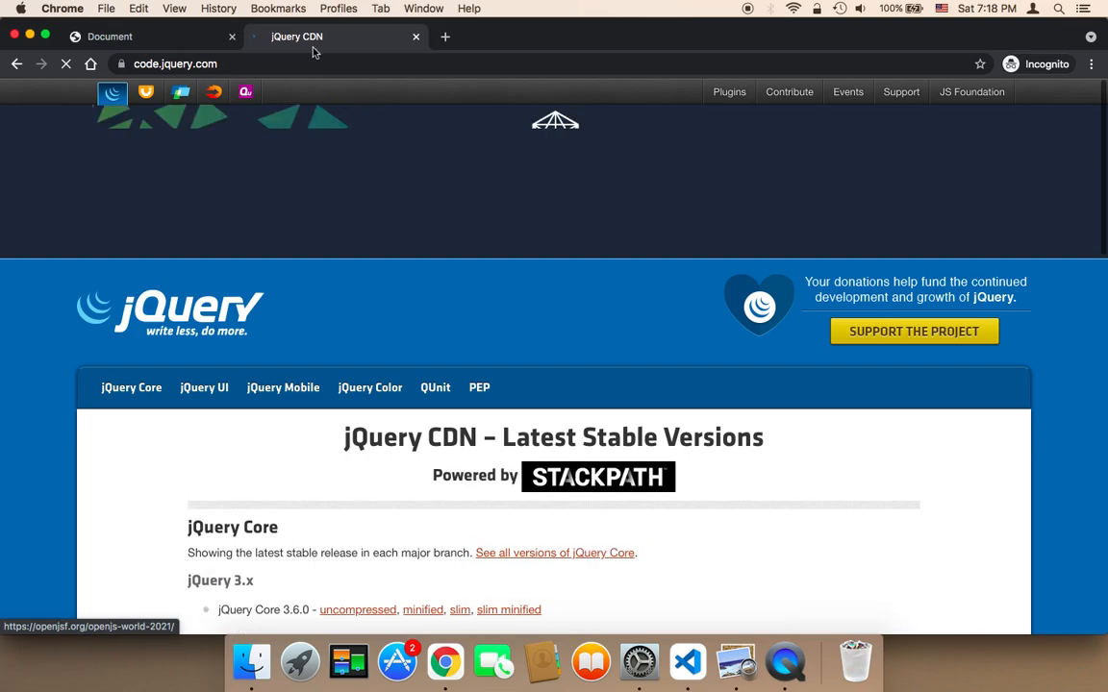
# Copy the jQuery Core 3.6.0 script tag with its integrity attribute, then return to VS Code.
pyautogui.scroll(-3)
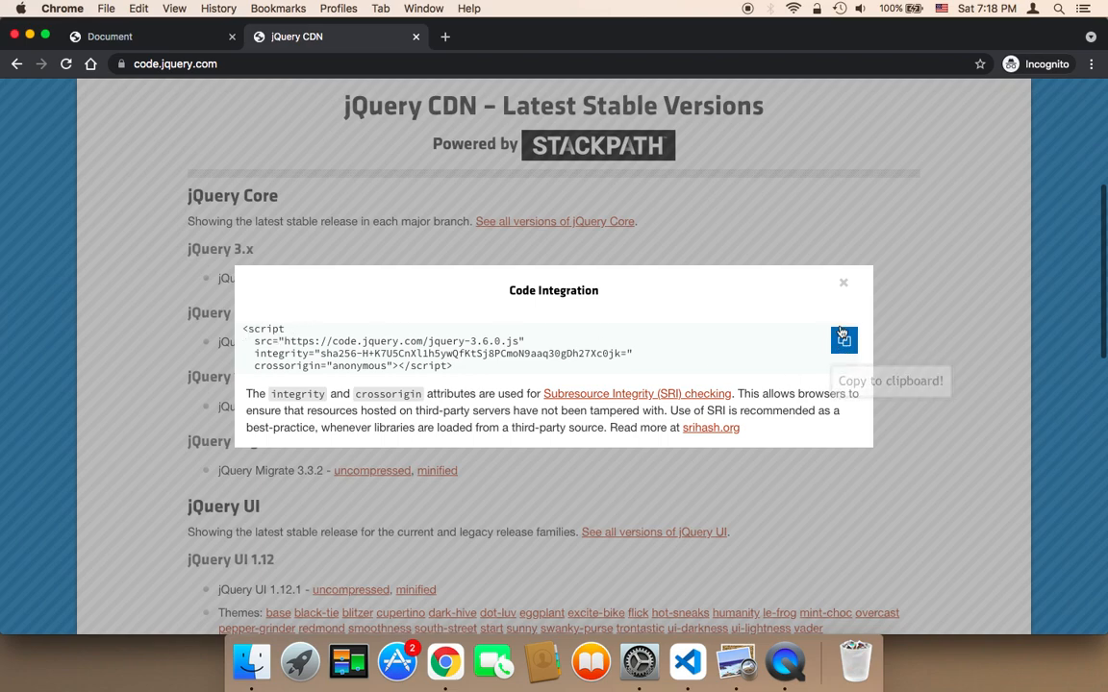
pyautogui.click(843, 340)
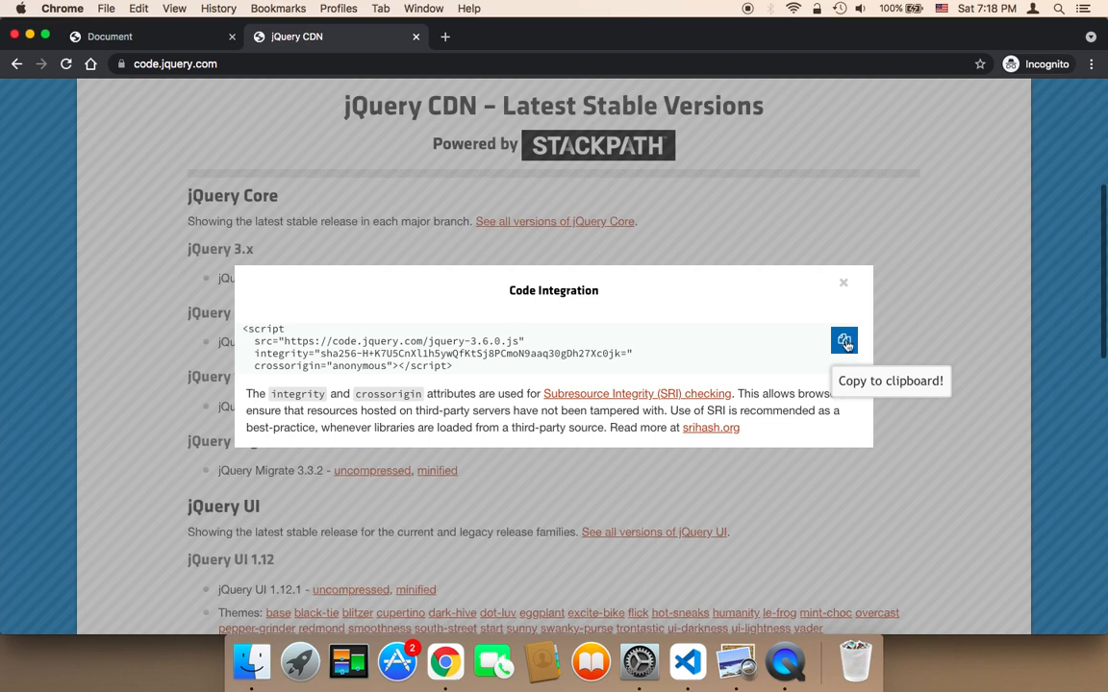
pyautogui.moveTo(690, 649)
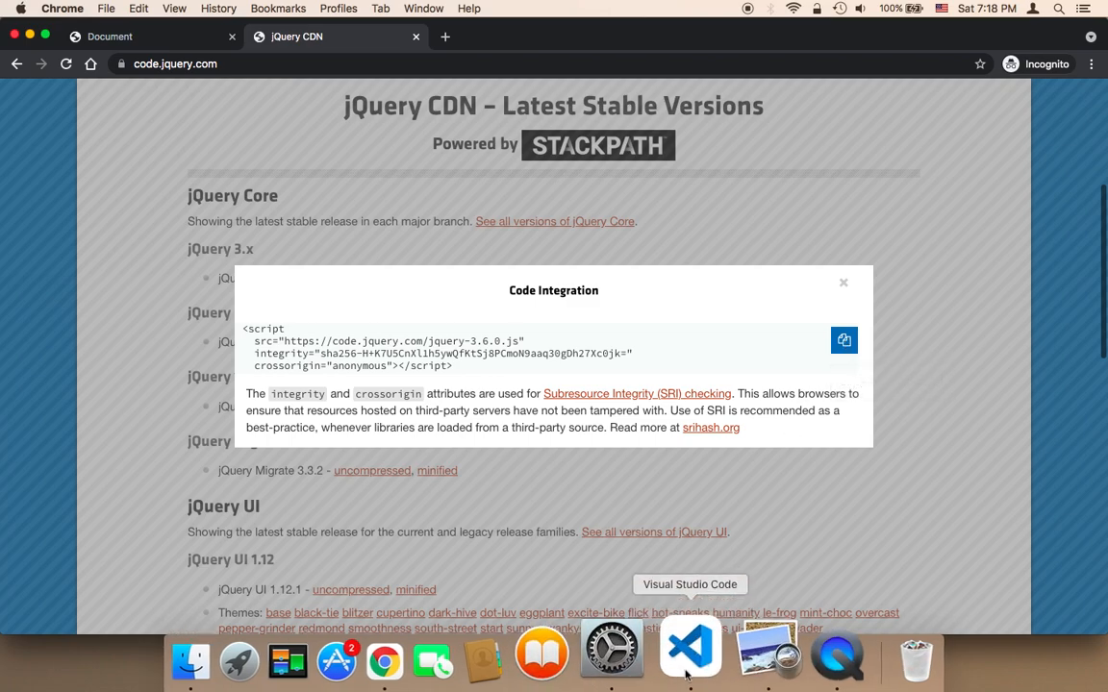
pyautogui.click(689, 649)
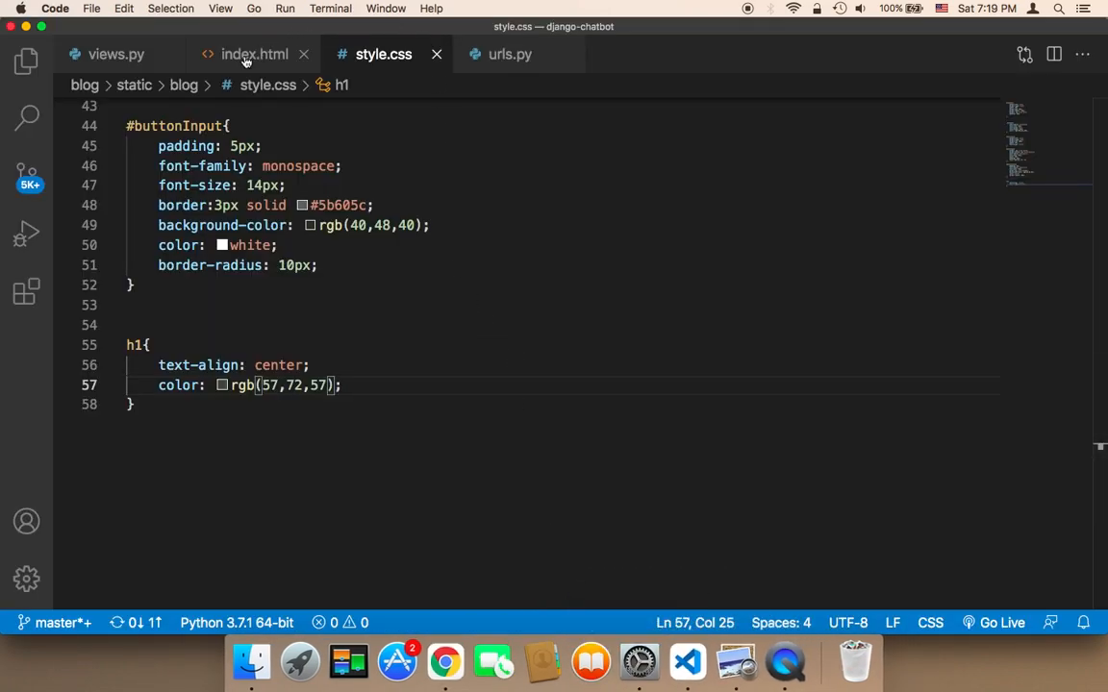
# Paste the copied jQuery 3.6.0 script tag into index.html's <head>, leaving it unsaved.
pyautogui.click(254, 54)
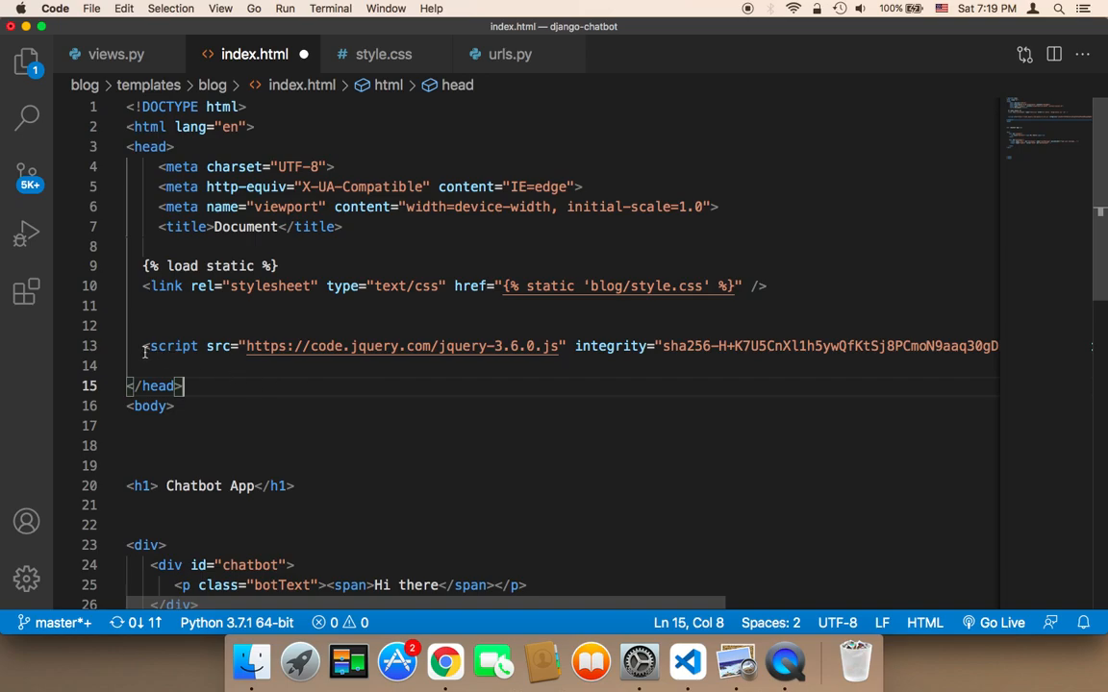
pyautogui.click(408, 346)
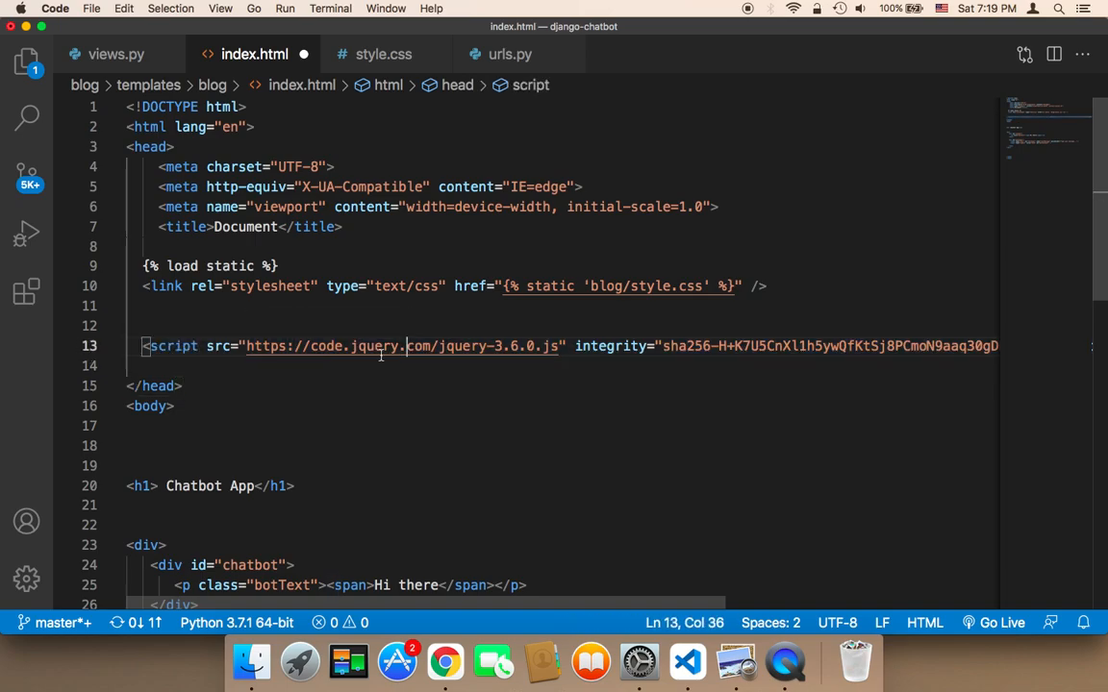
pyautogui.moveTo(174, 346)
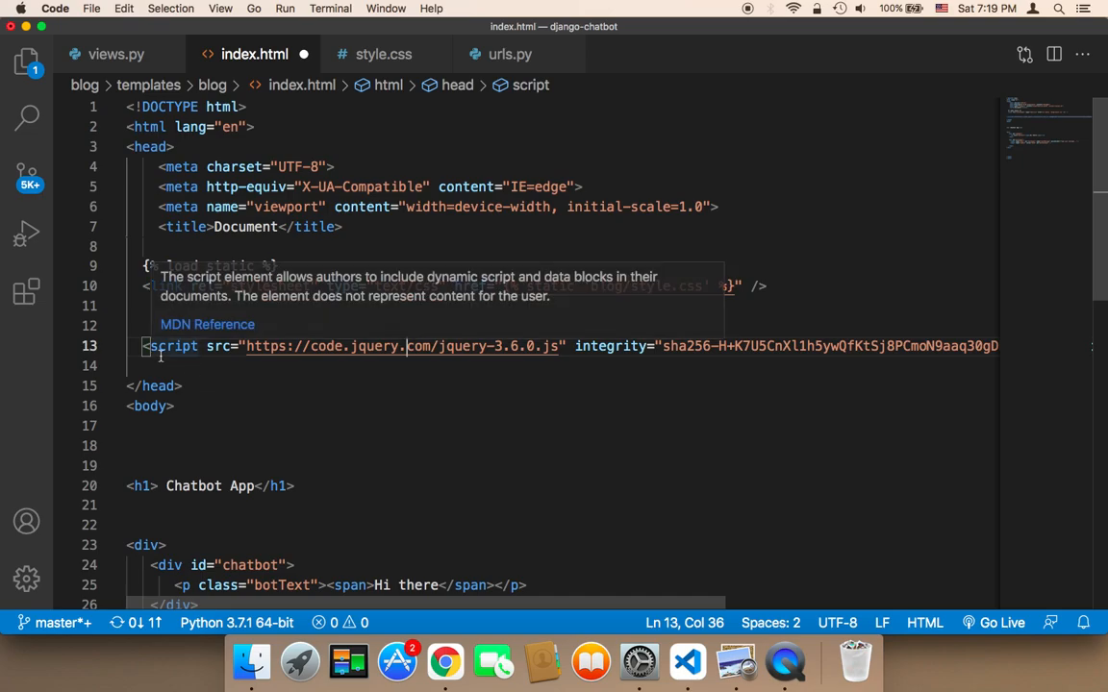